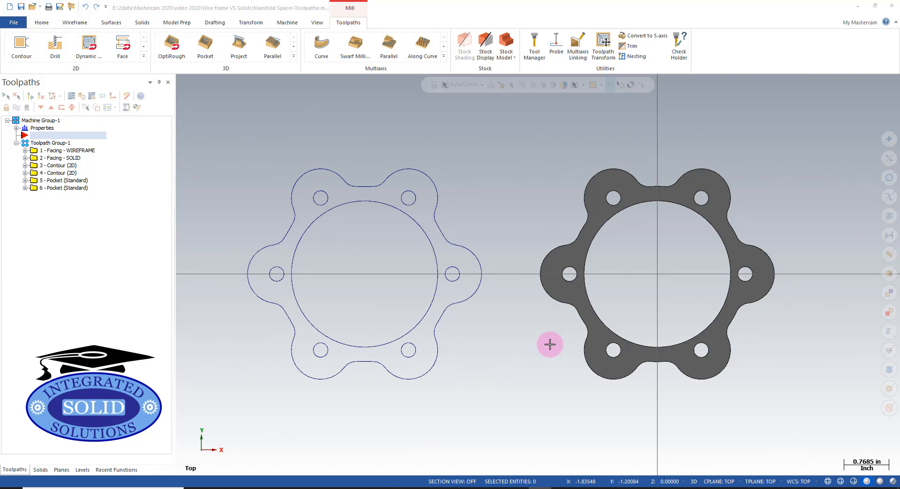
mouse_move(547, 345)
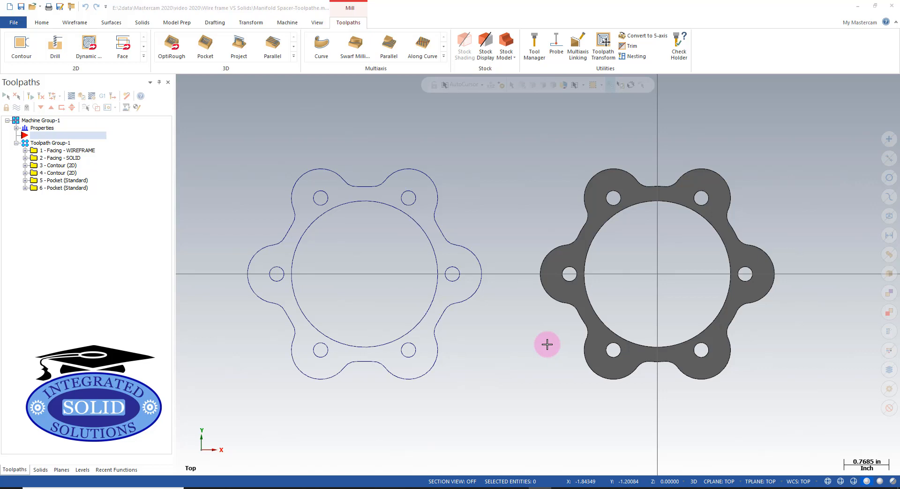
Step: Show both spacers in Isometric (WCS) view and bring up the Machine commands
right_click(547, 345)
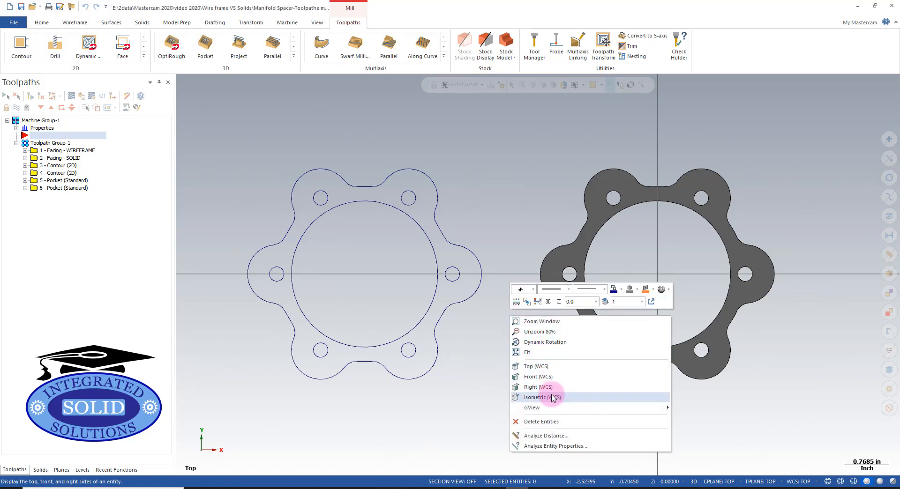
left_click(543, 398)
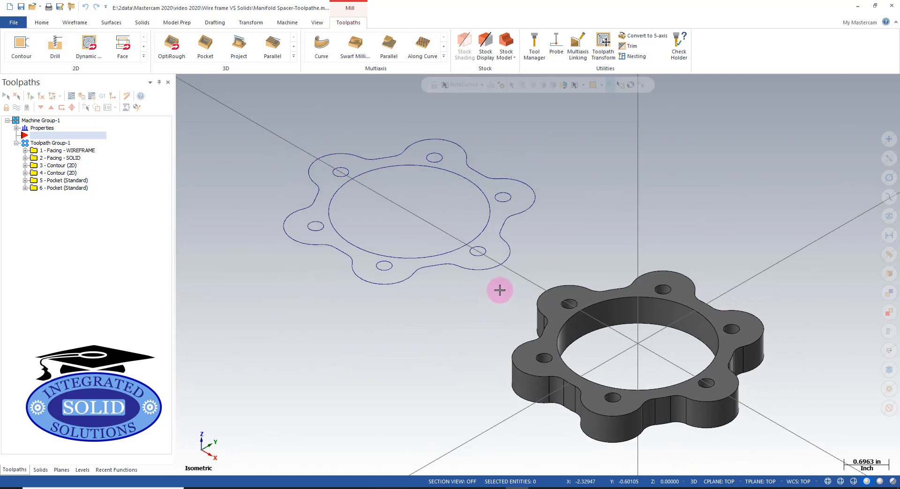
mouse_move(304, 56)
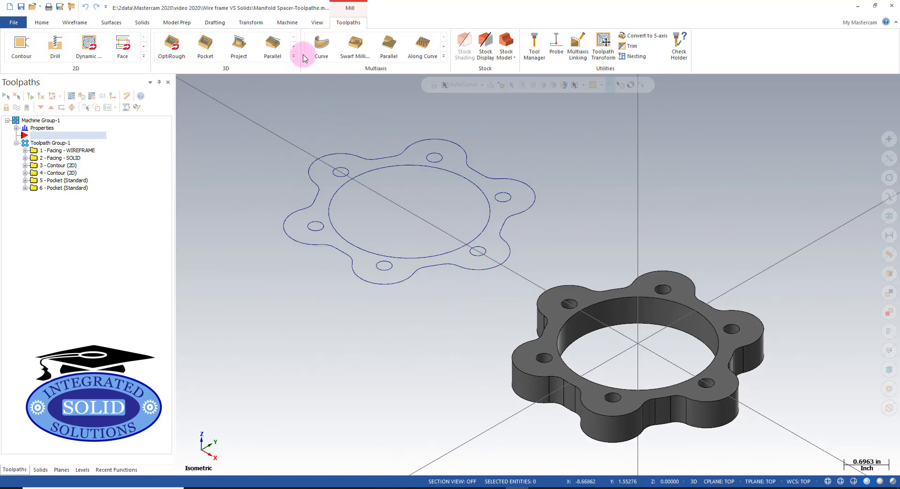
left_click(287, 23)
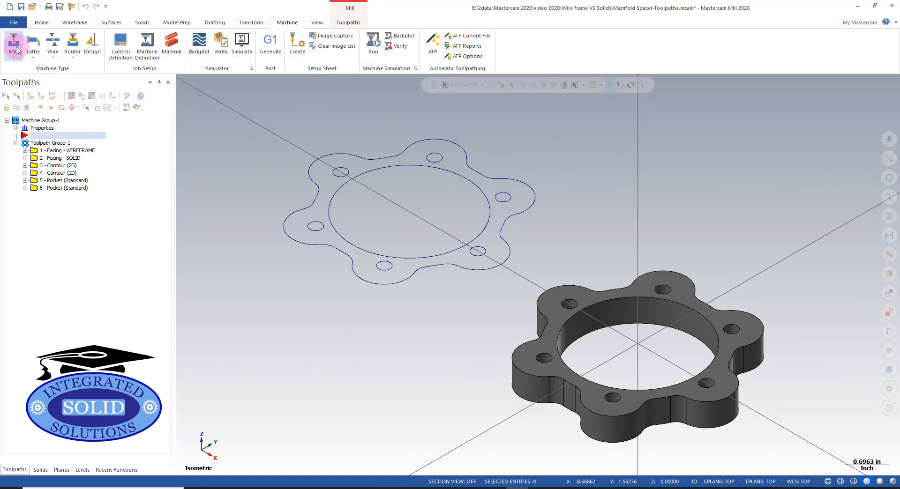
mouse_move(374, 36)
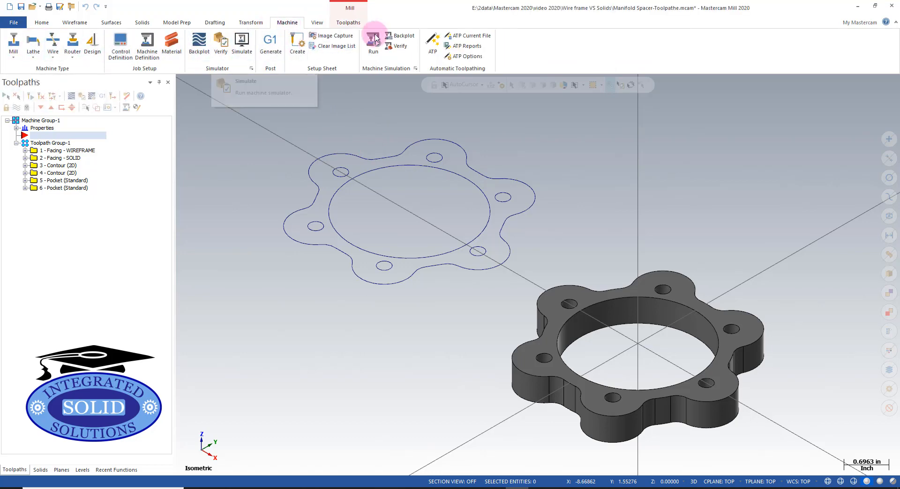
Step: Start a Drill toolpath on the six small wireframe hole arcs and accept the hole definition
left_click(347, 23)
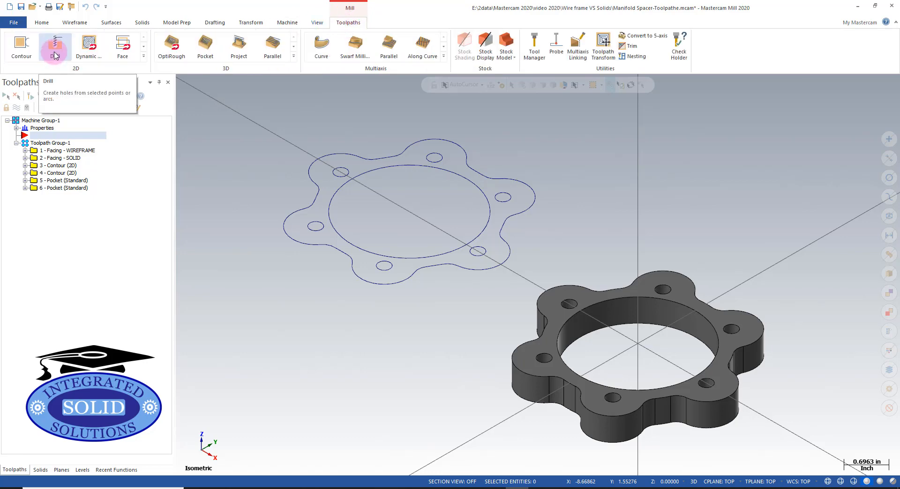
left_click(55, 46)
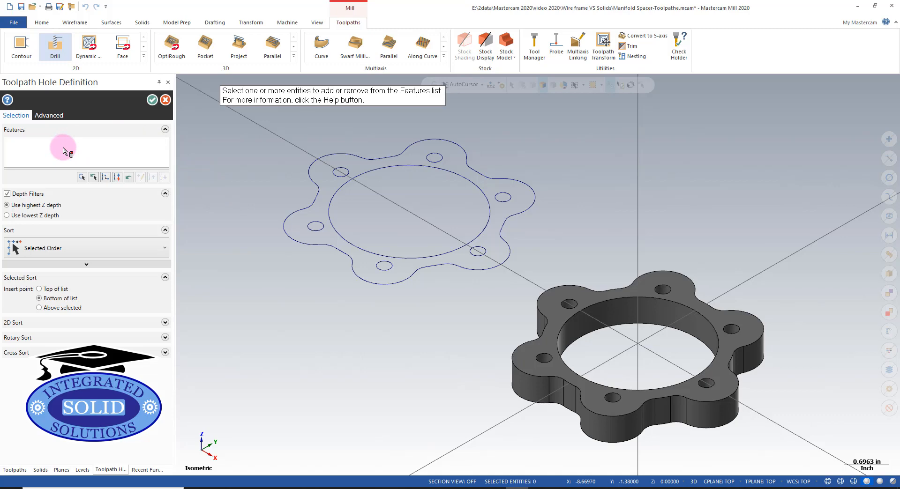
mouse_move(255, 215)
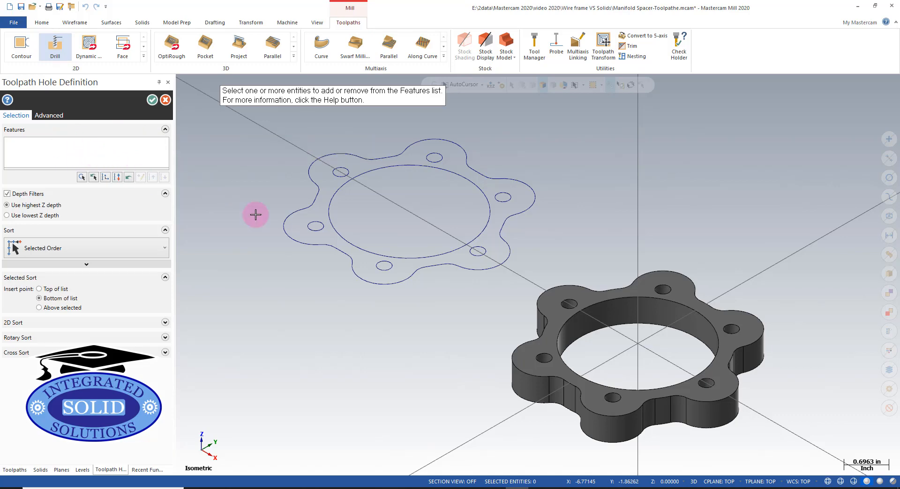
left_click(434, 156)
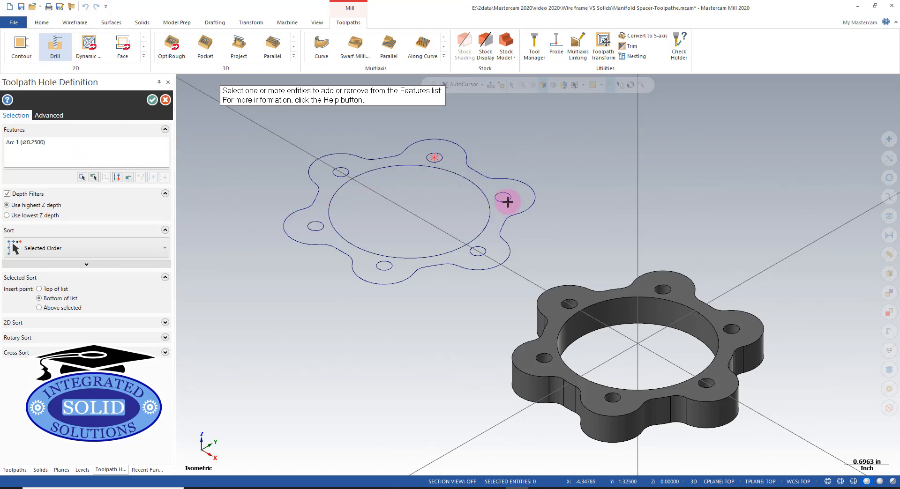
left_click(427, 270)
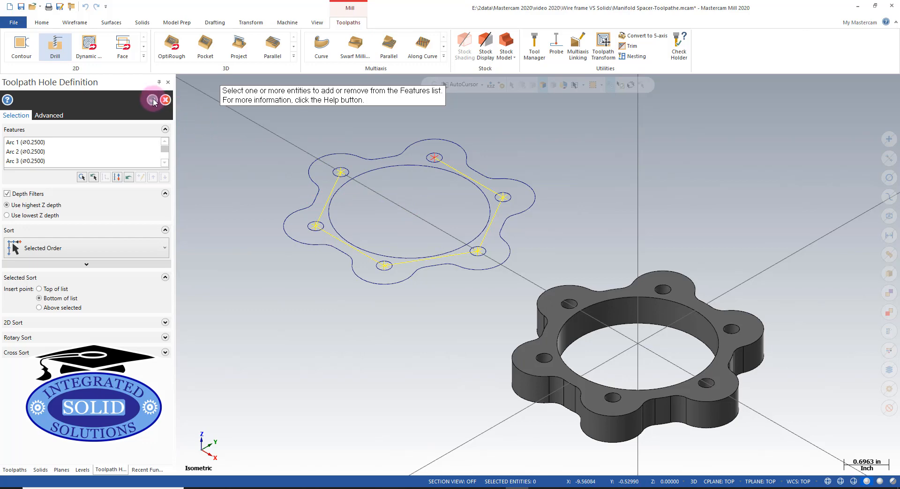
left_click(150, 100)
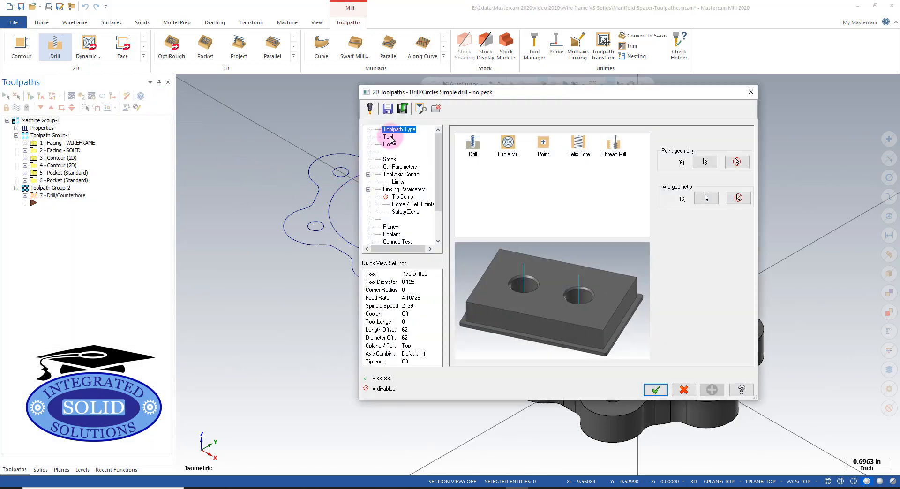
Step: Assign the 1/4 DRILL from the library as tool number 4 for the drill toolpath
left_click(387, 136)
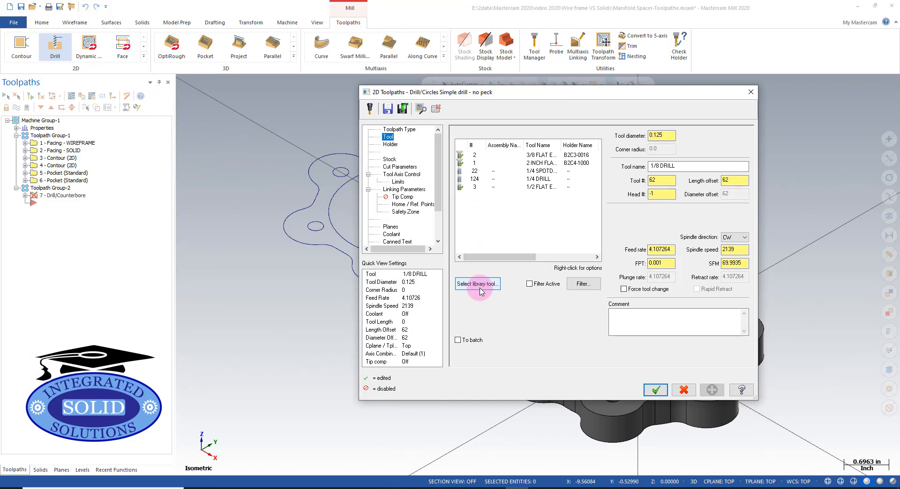
left_click(477, 283)
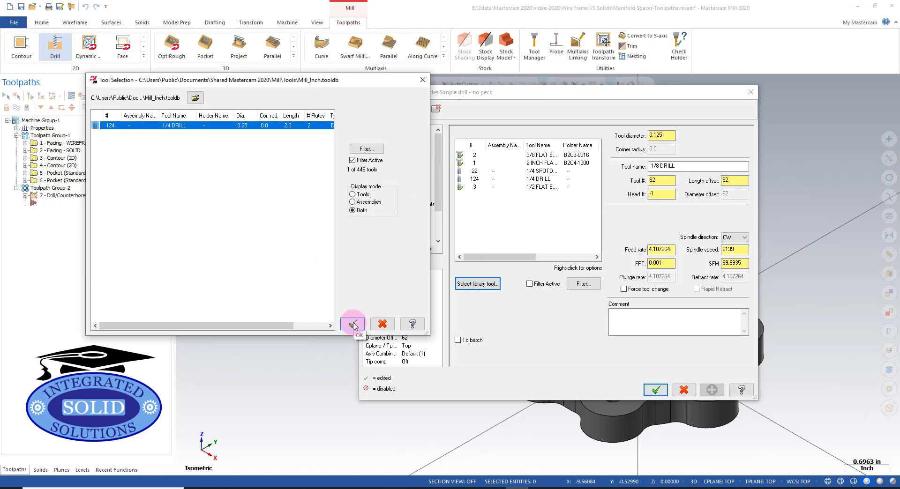
left_click(352, 324)
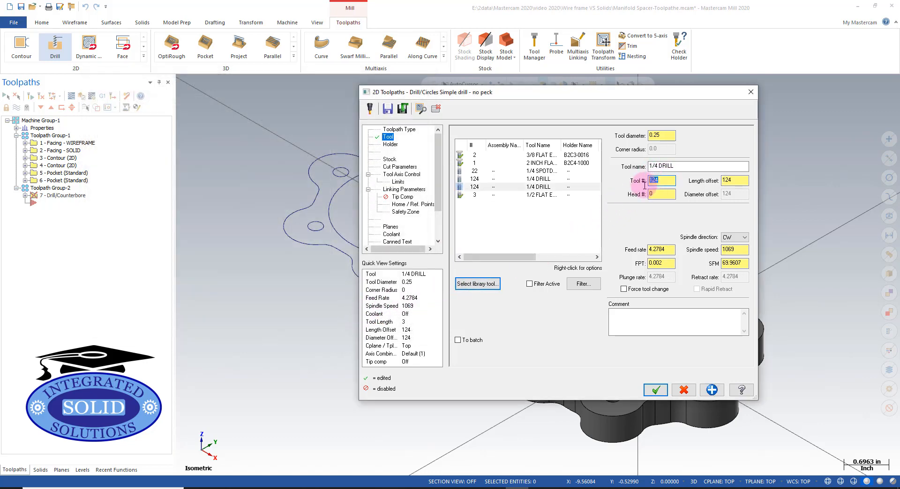
type("4")
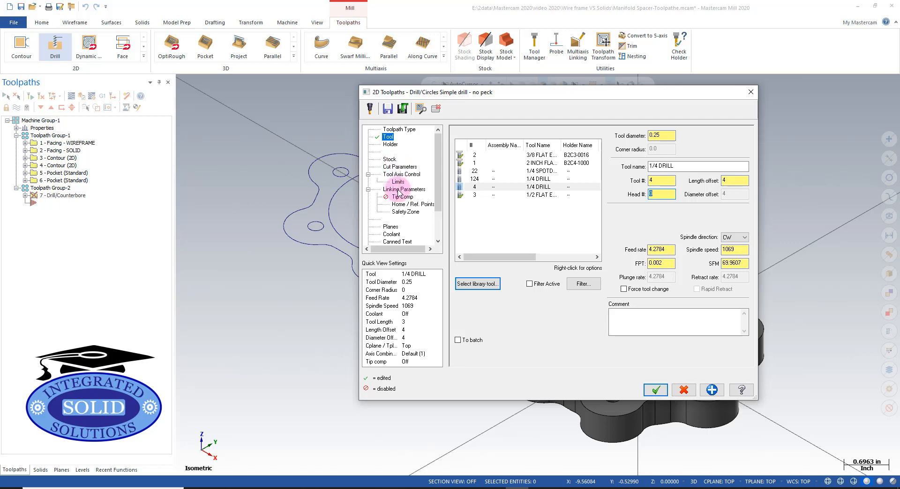
left_click(404, 189)
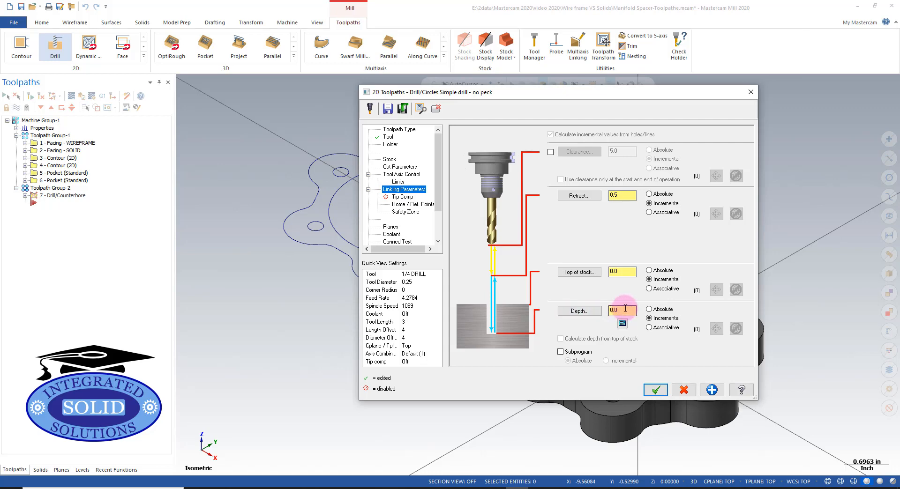
Step: Set depth to -.53, turn Flood coolant on, and generate drill toolpath 7
left_click(621, 311)
type("-.53")
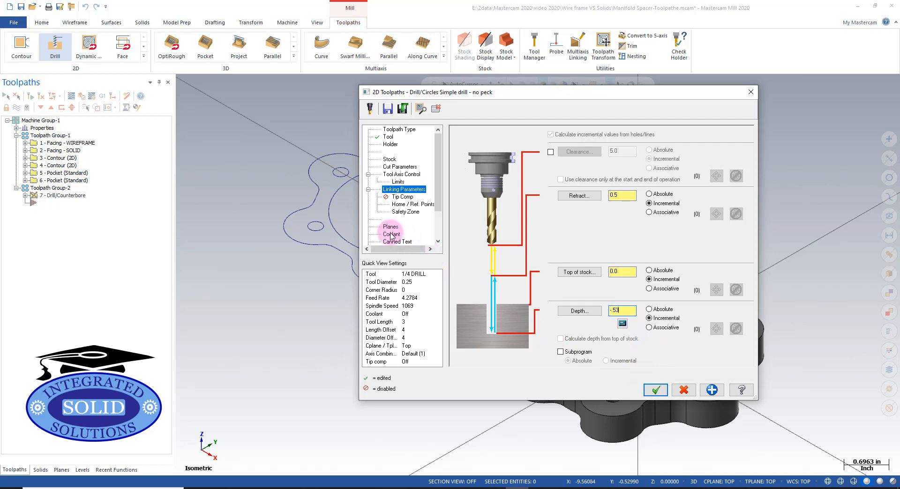
left_click(392, 235)
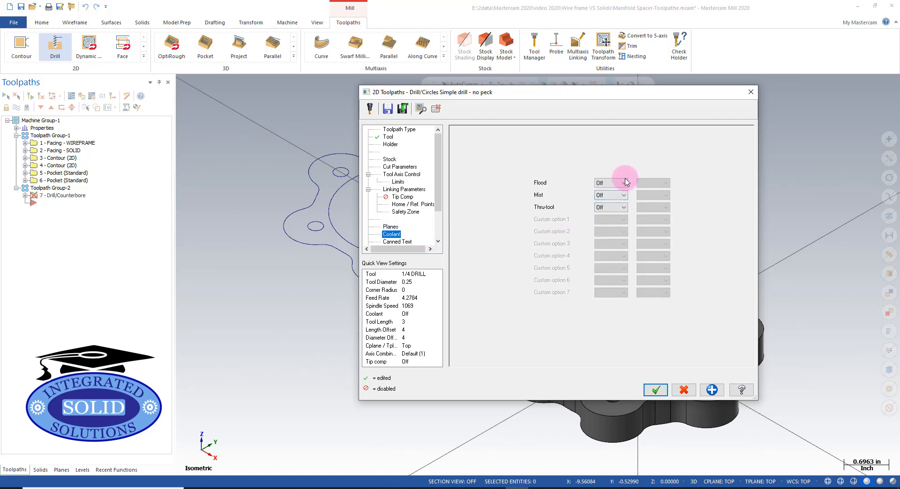
left_click(610, 183)
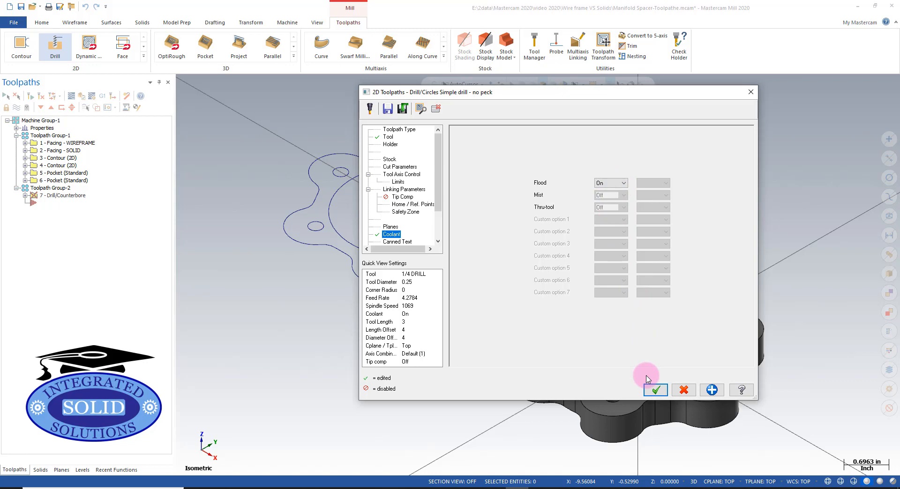
left_click(655, 390)
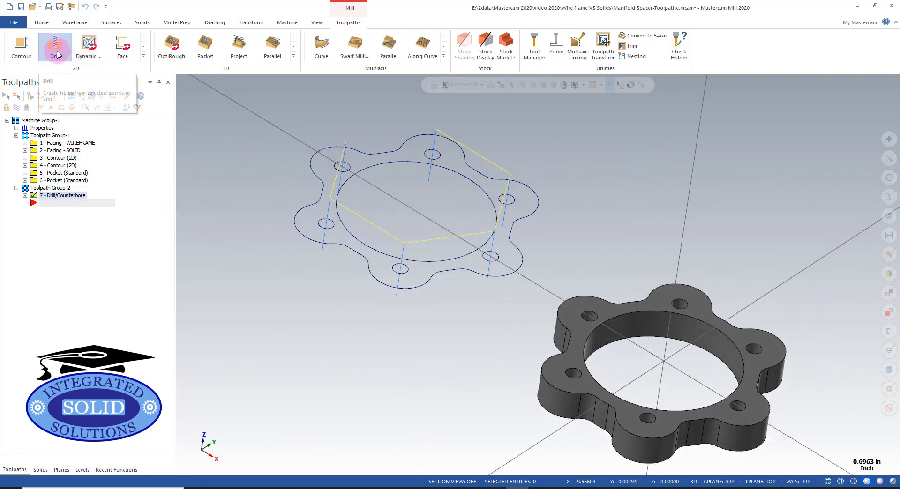
left_click(56, 46)
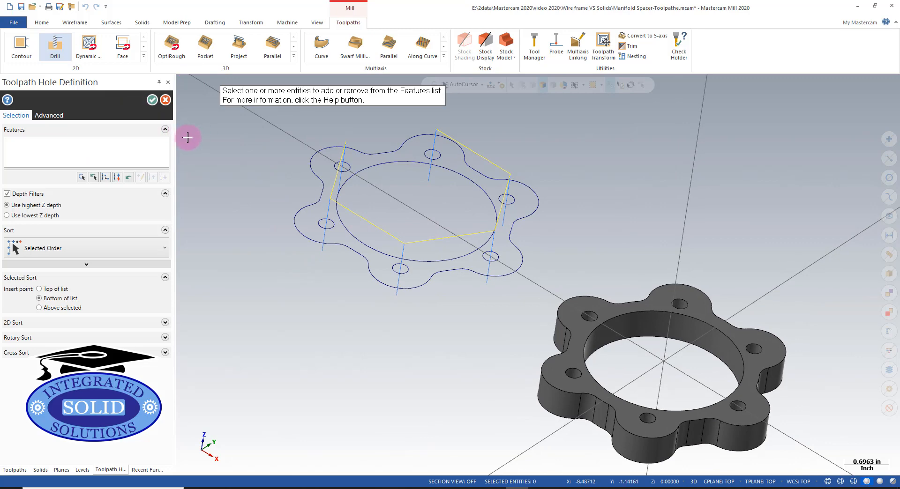
mouse_move(106, 148)
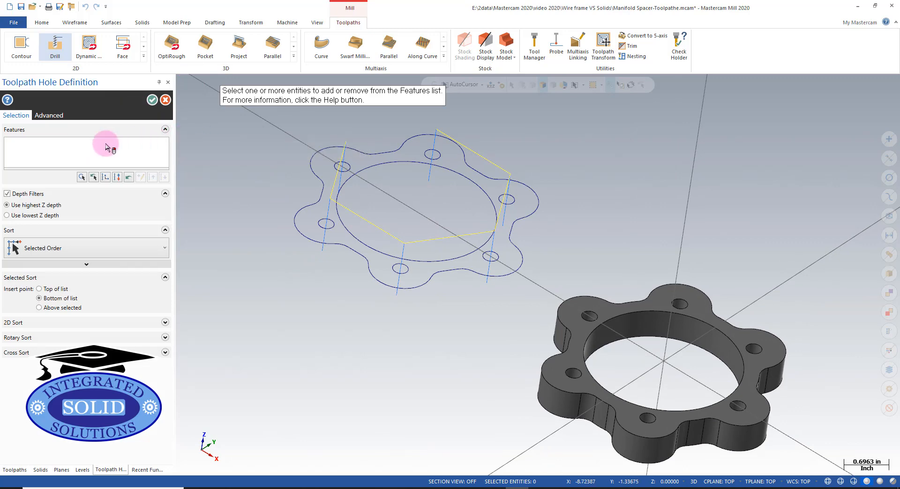
mouse_move(281, 142)
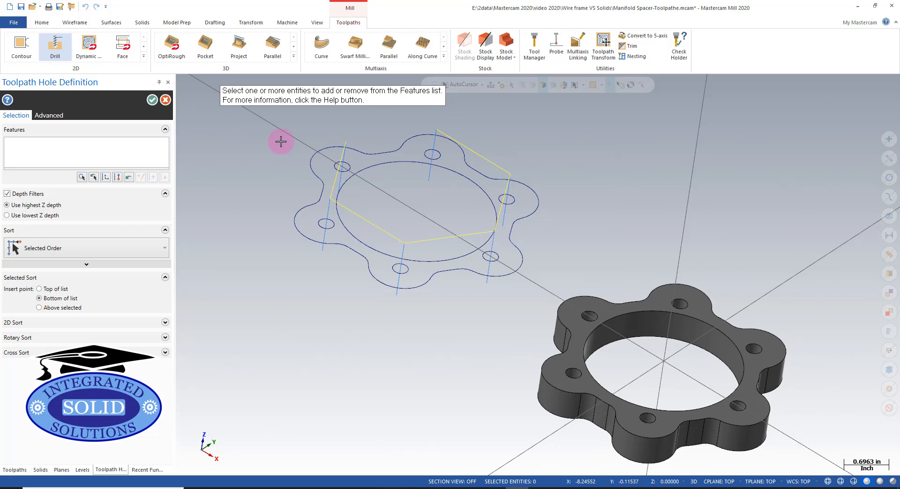
left_click(682, 306)
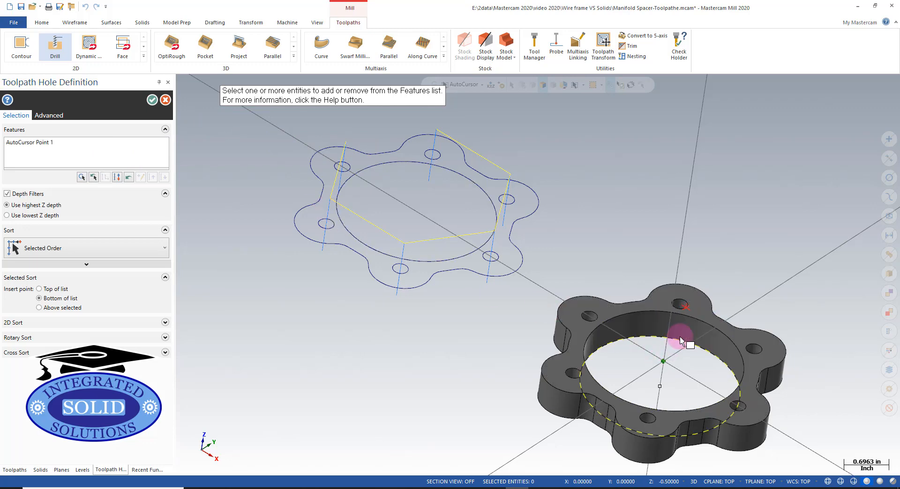
mouse_move(683, 346)
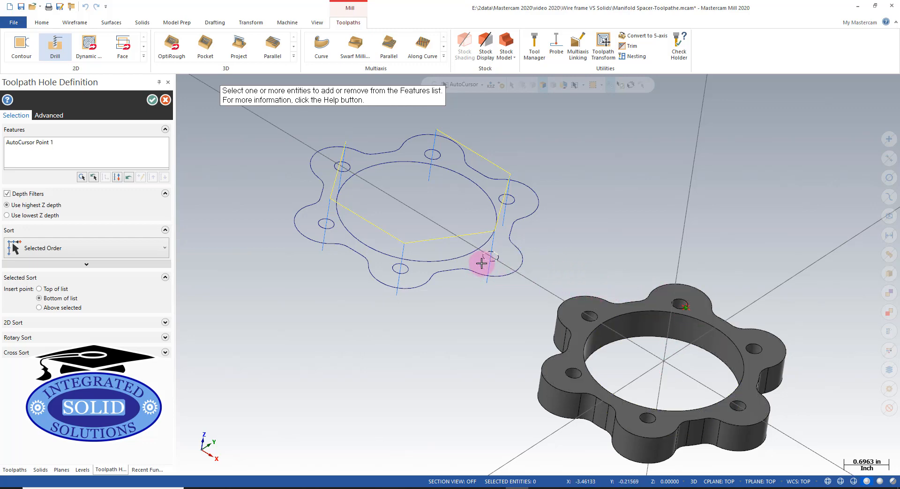
left_click(40, 142)
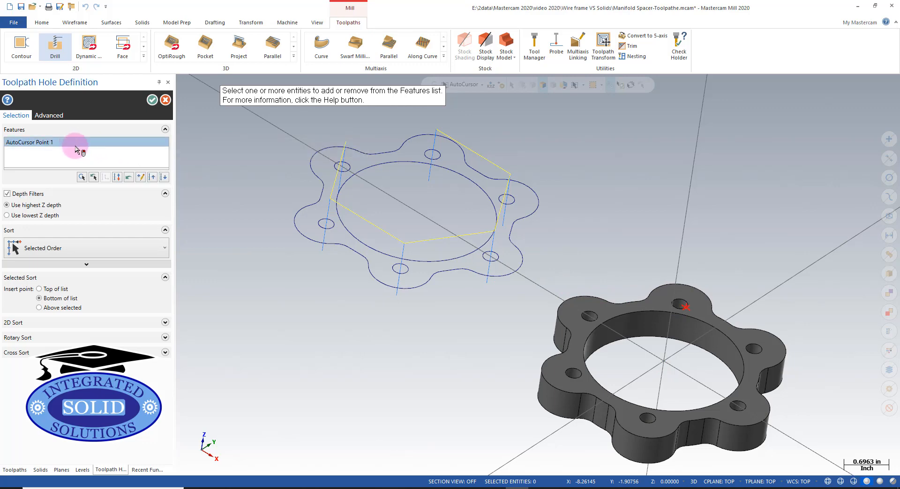
left_click(128, 176)
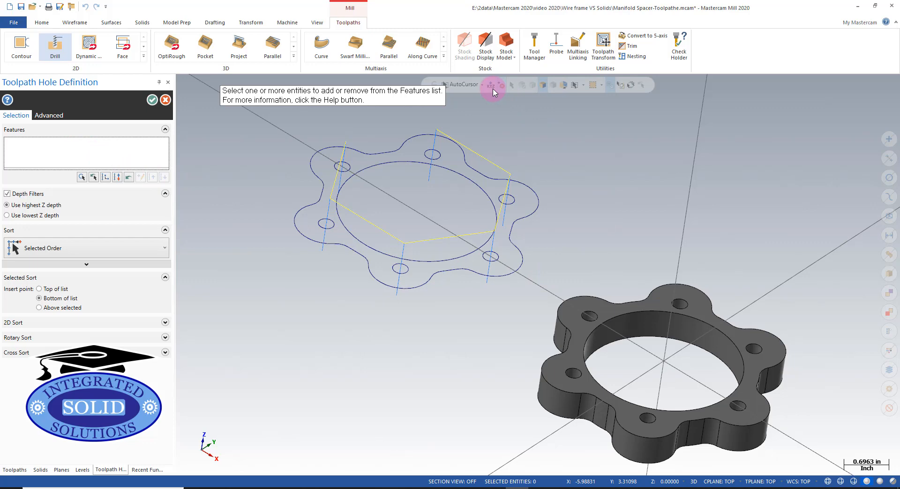
Step: Snap to Arc Center and pick the solid spacer's hole edges in order as drill features
left_click(483, 85)
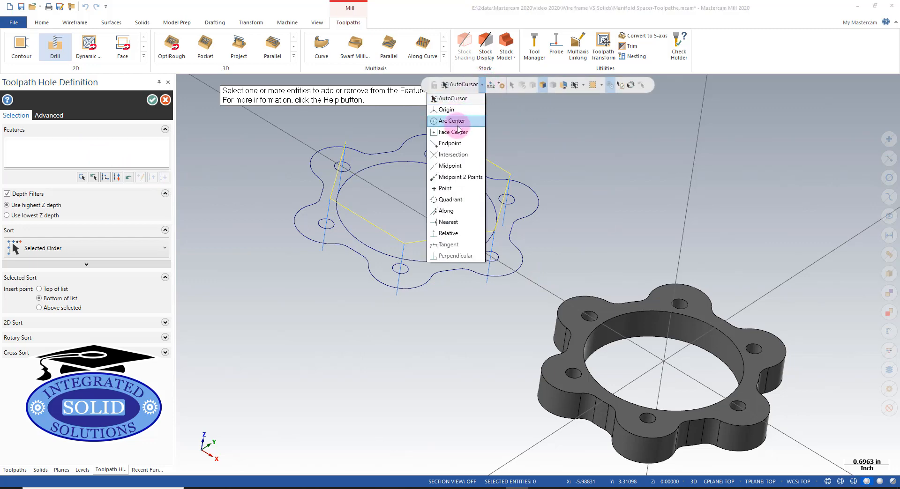
left_click(449, 121)
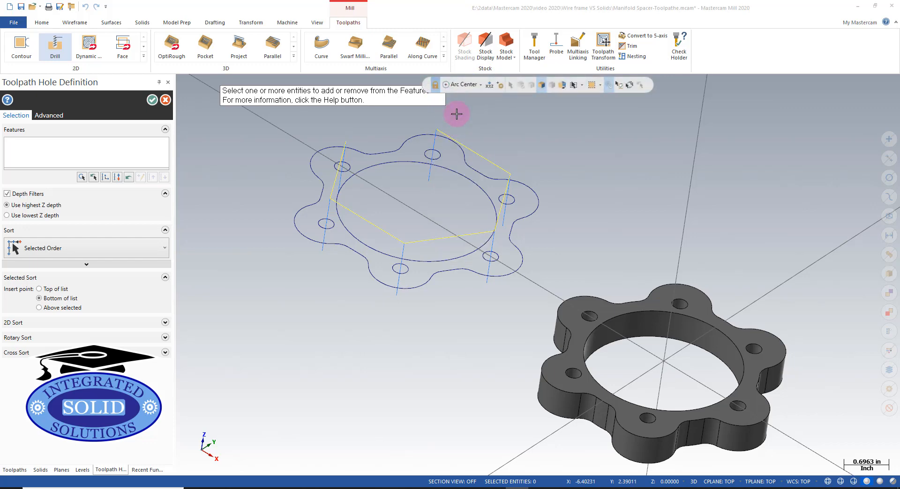
left_click(692, 314)
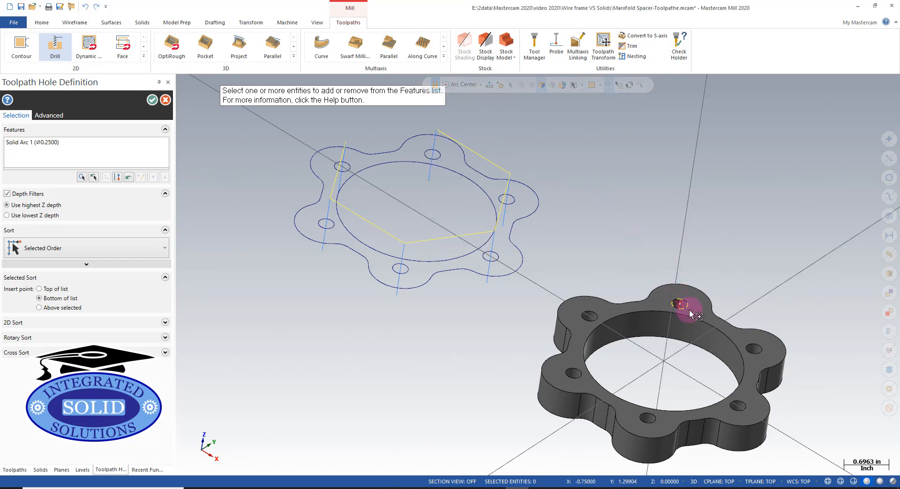
left_click(747, 397)
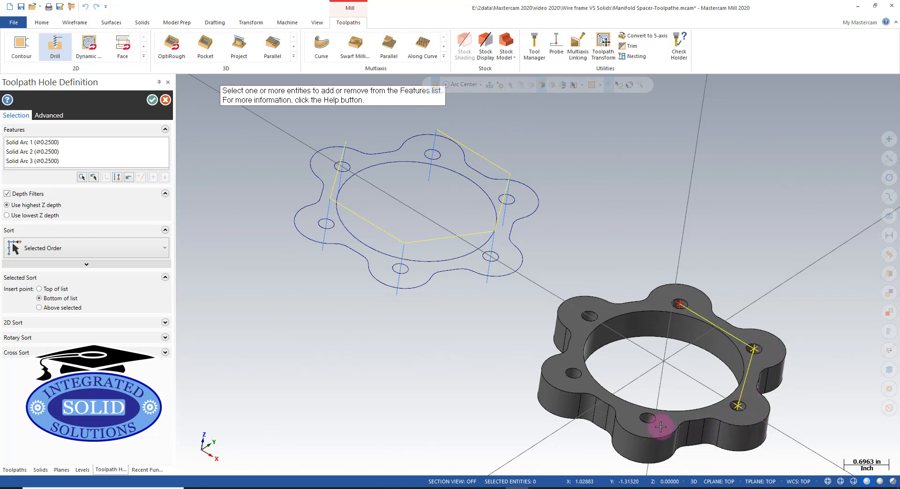
left_click(572, 376)
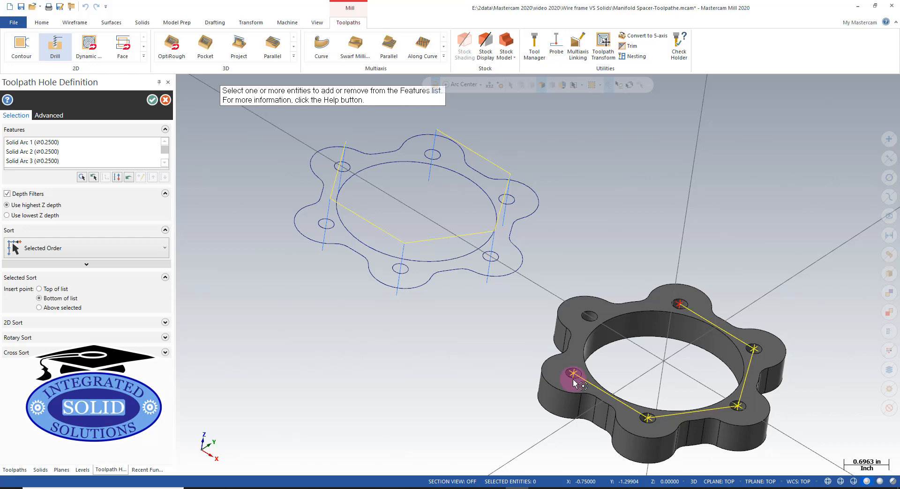
left_click(671, 344)
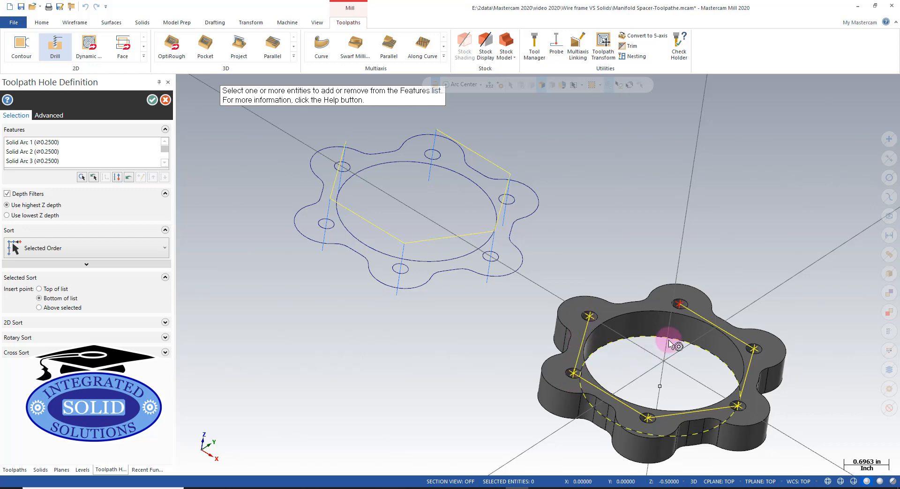
mouse_move(635, 338)
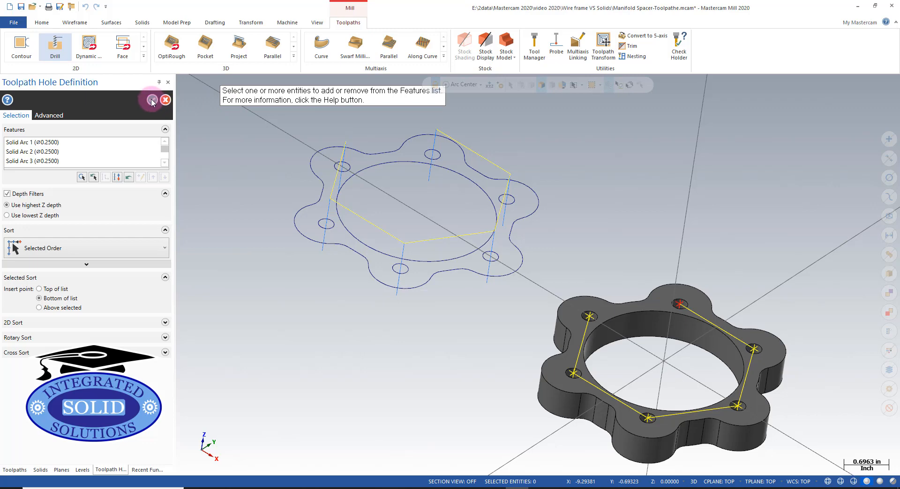
Step: Accept the holes, make the depth associative to picked geometry, and generate drill toolpath 8
left_click(152, 100)
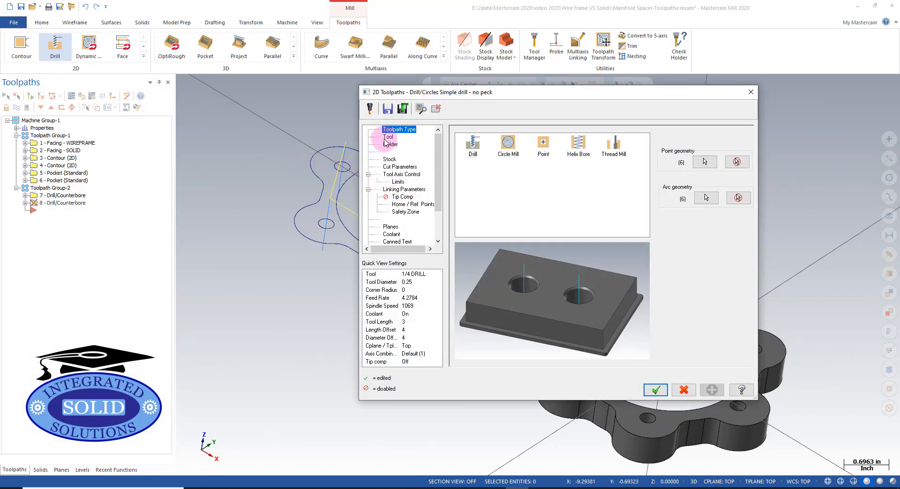
left_click(388, 137)
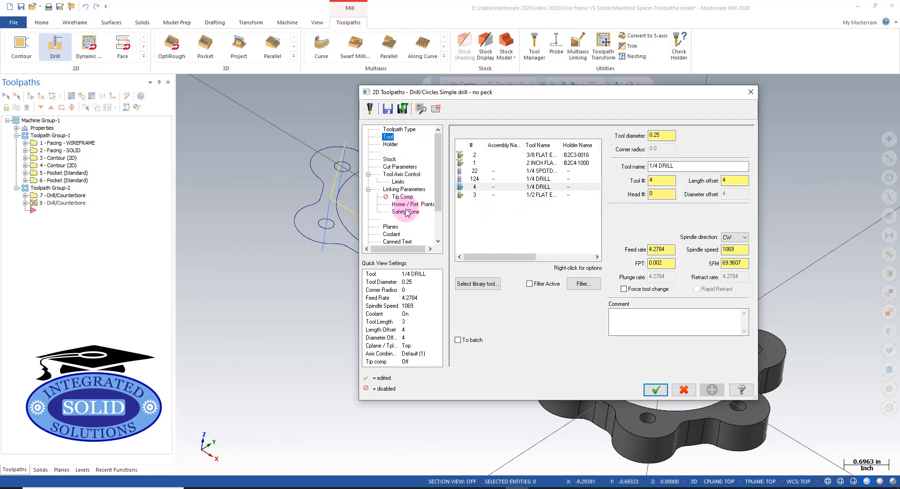
left_click(405, 189)
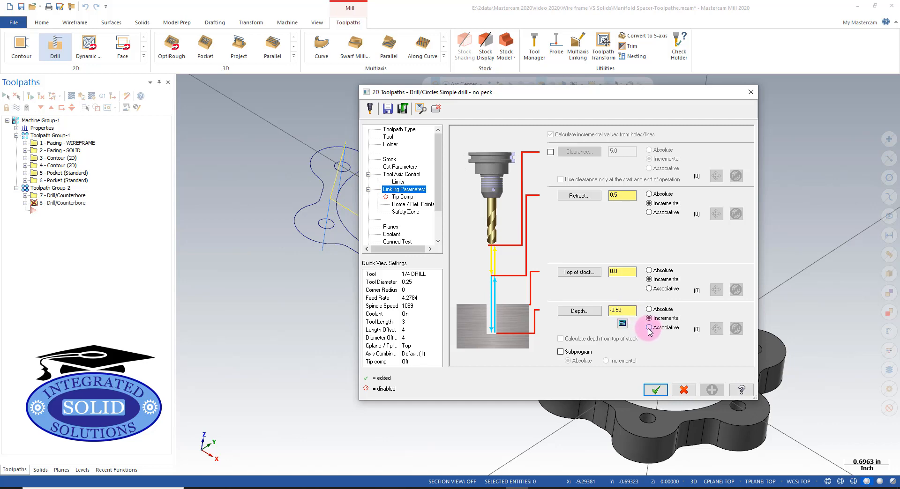
left_click(648, 327)
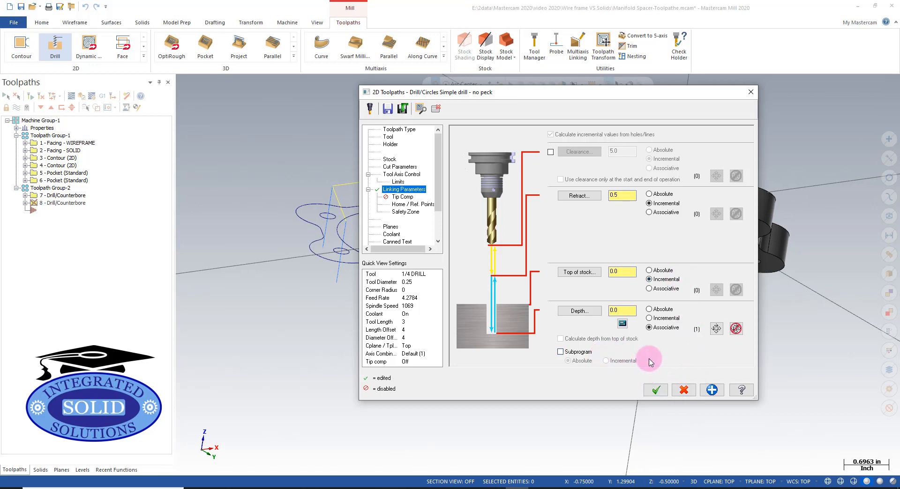
left_click(653, 390)
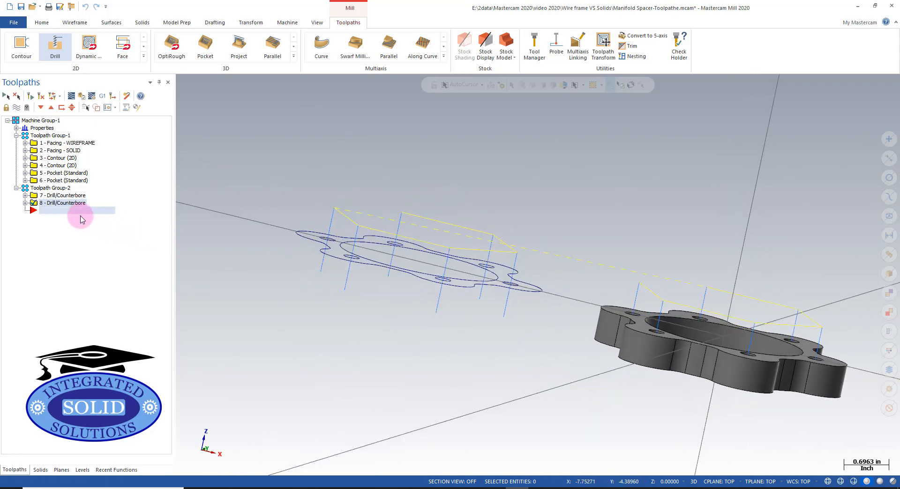
left_click(26, 195)
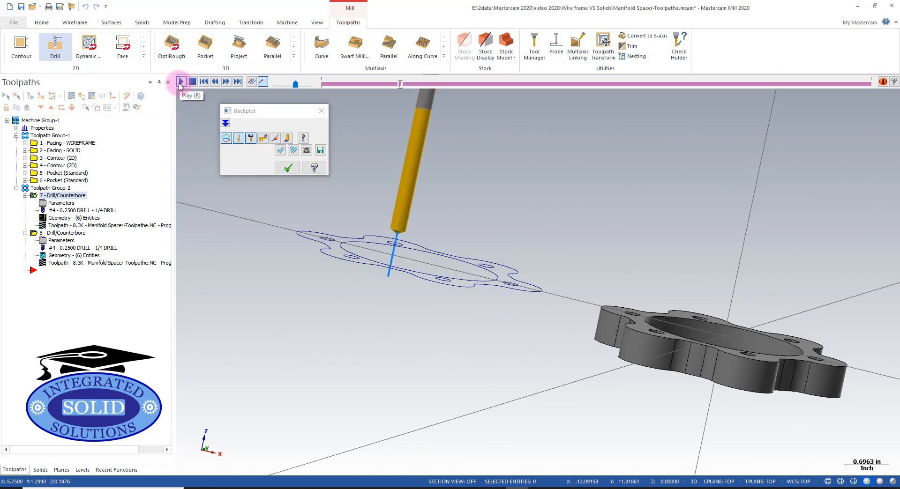
left_click(180, 80)
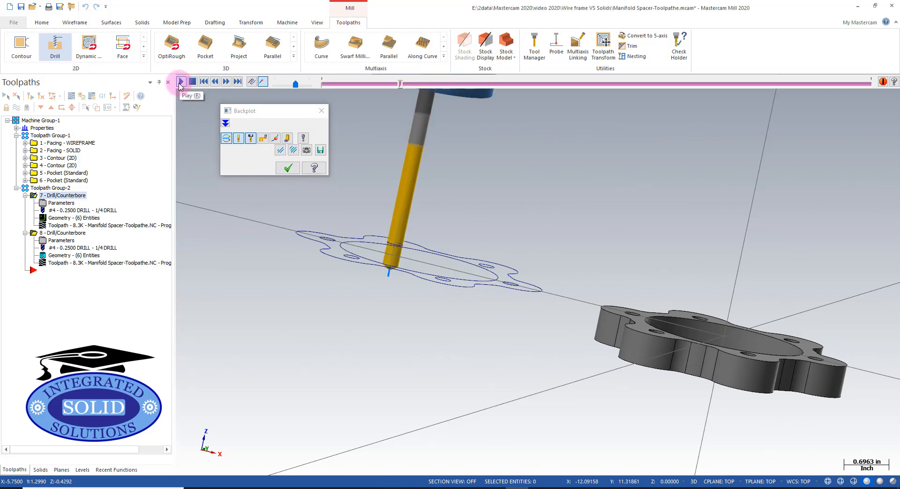
left_click(180, 82)
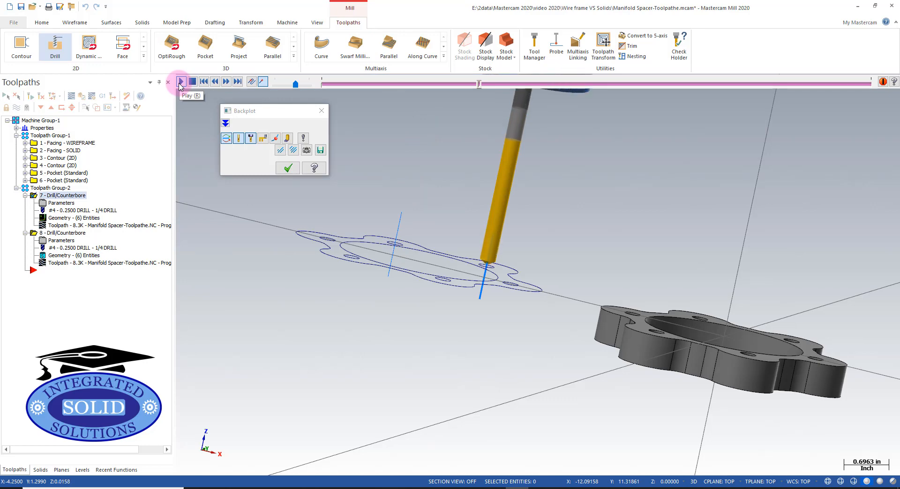
left_click(180, 82)
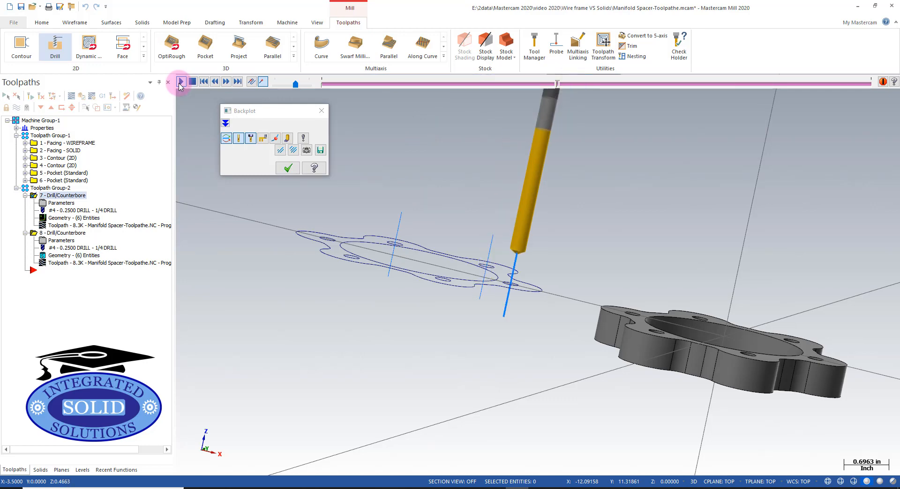
left_click(181, 81)
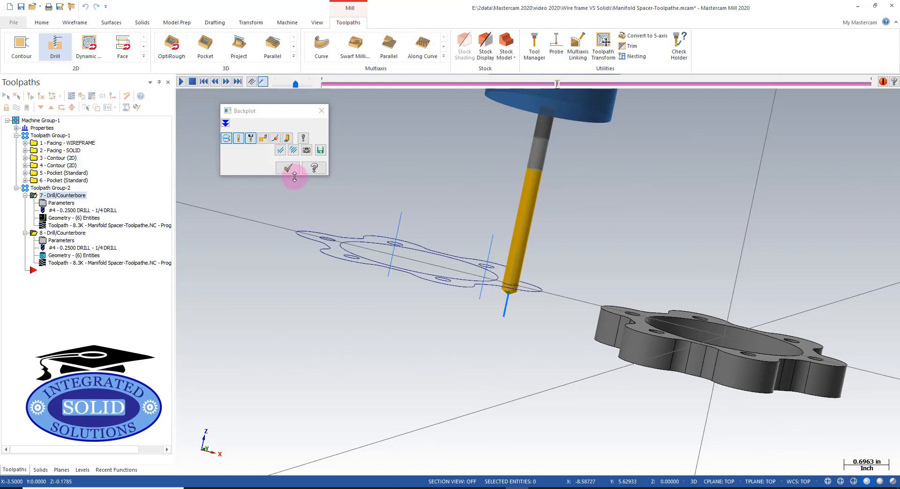
left_click(287, 167)
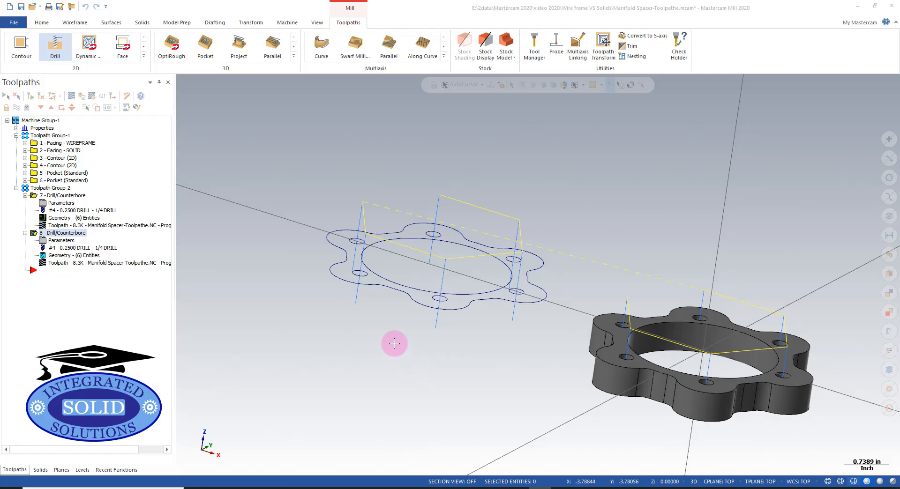
Step: Change drill operation 7's retract from 0.5 to 0.1 and regenerate it
left_click(61, 203)
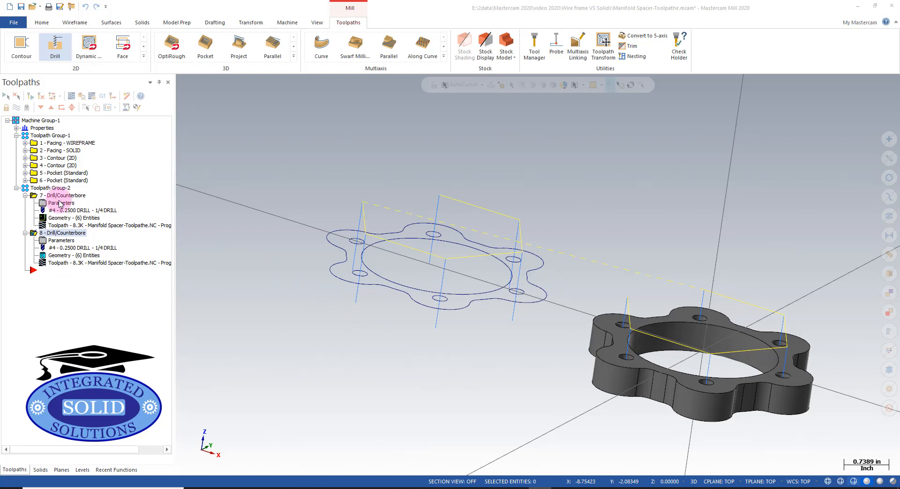
double_click(62, 203)
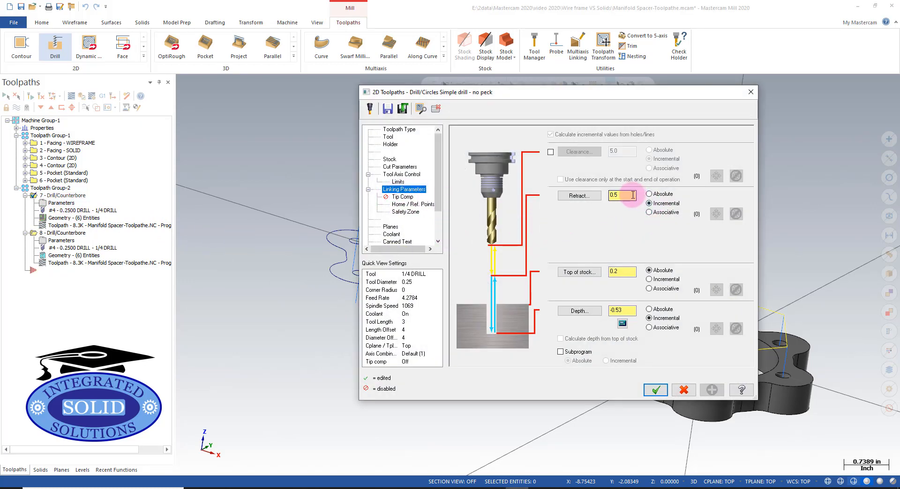
type(".1")
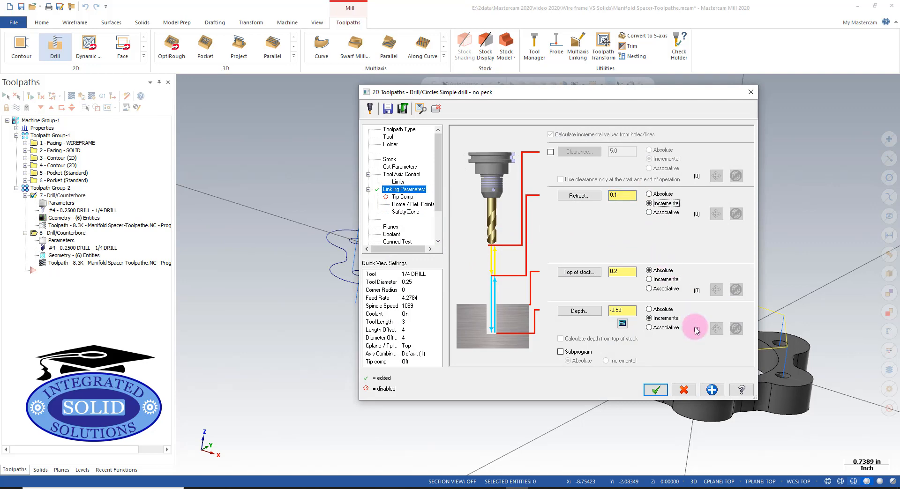
left_click(655, 390)
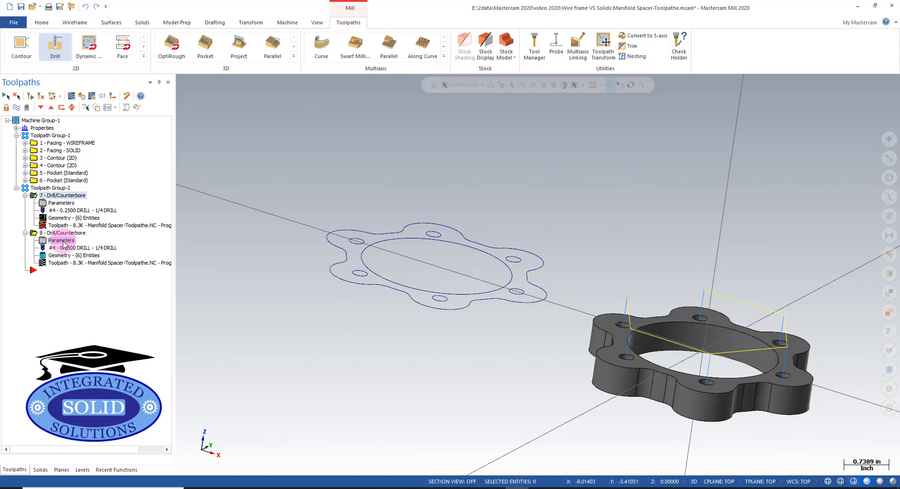
Step: Change drill operation 8's retract from 0.5 to 0.1 and regenerate it
double_click(61, 240)
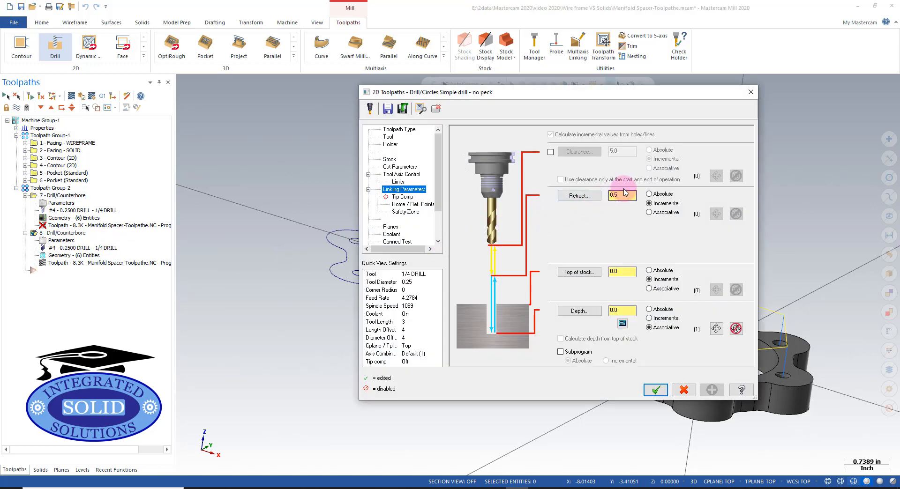
left_click(622, 195)
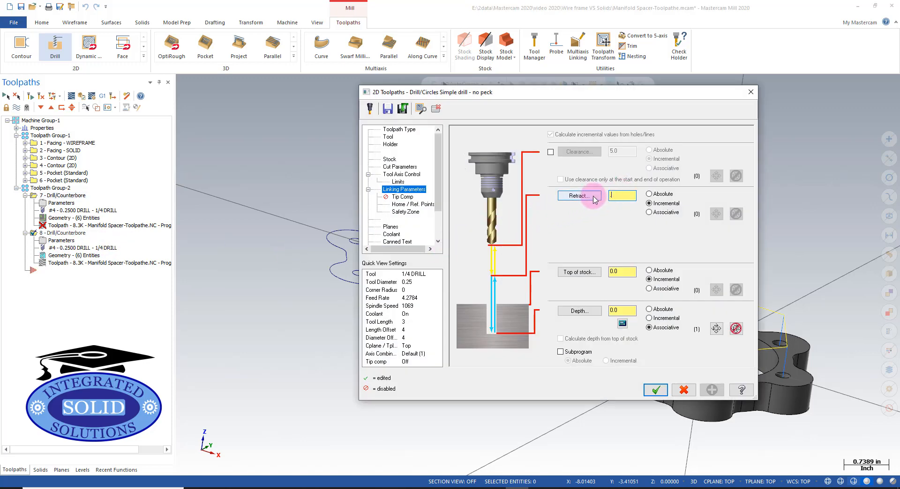
type("0.1")
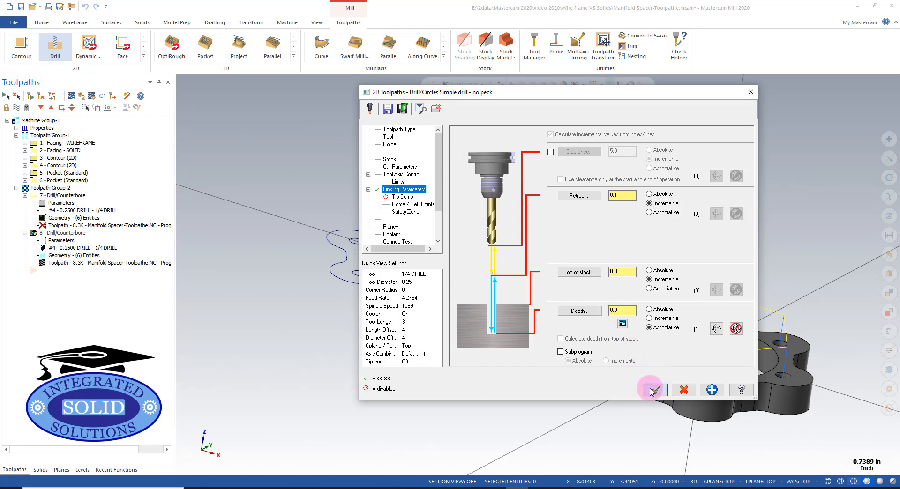
left_click(655, 390)
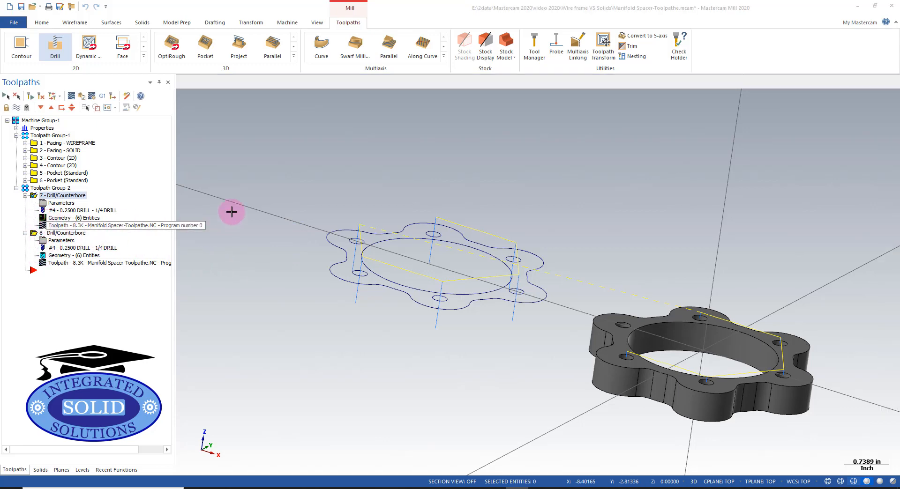
left_click(126, 96)
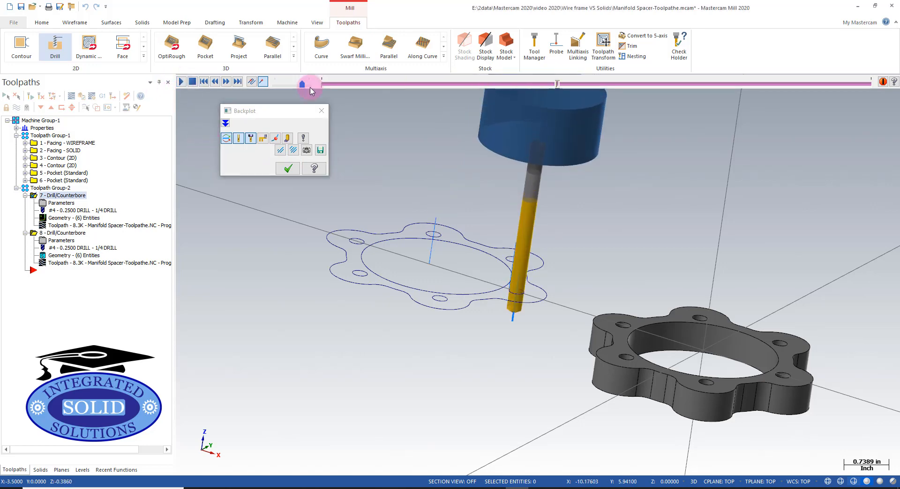
left_click_drag(310, 85, 715, 84)
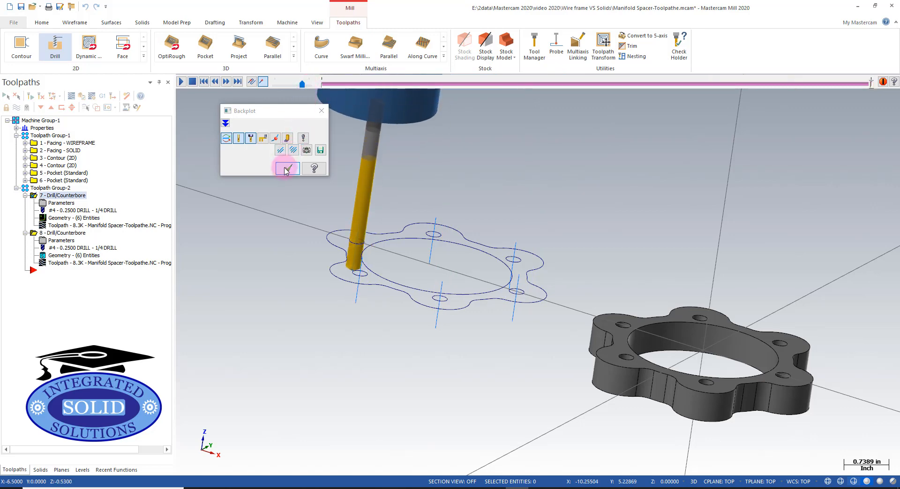
left_click(283, 168)
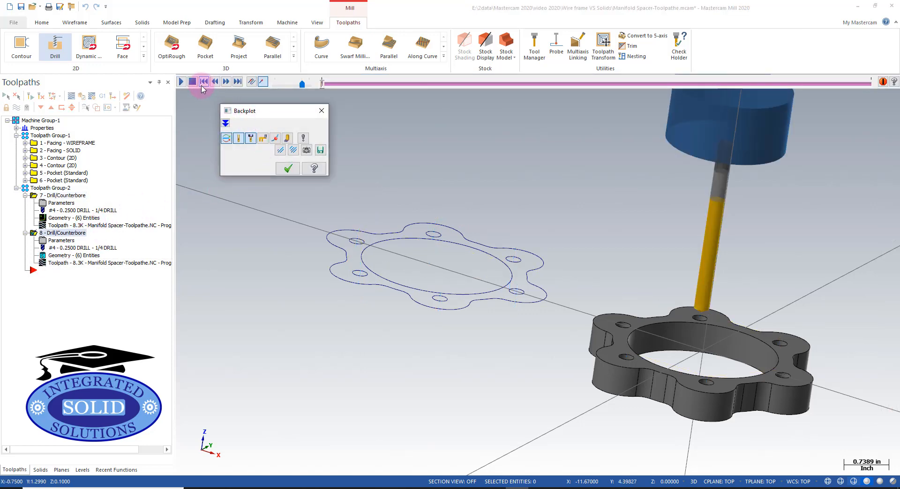
left_click(226, 80)
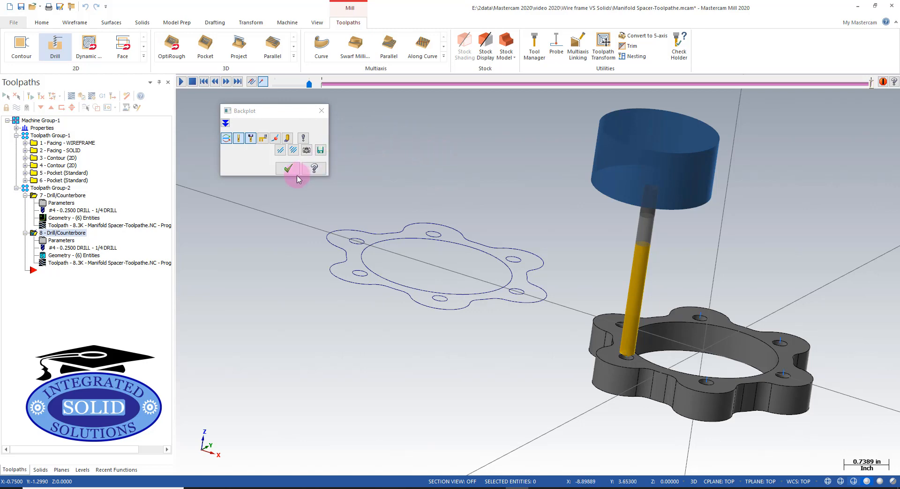
left_click(288, 168)
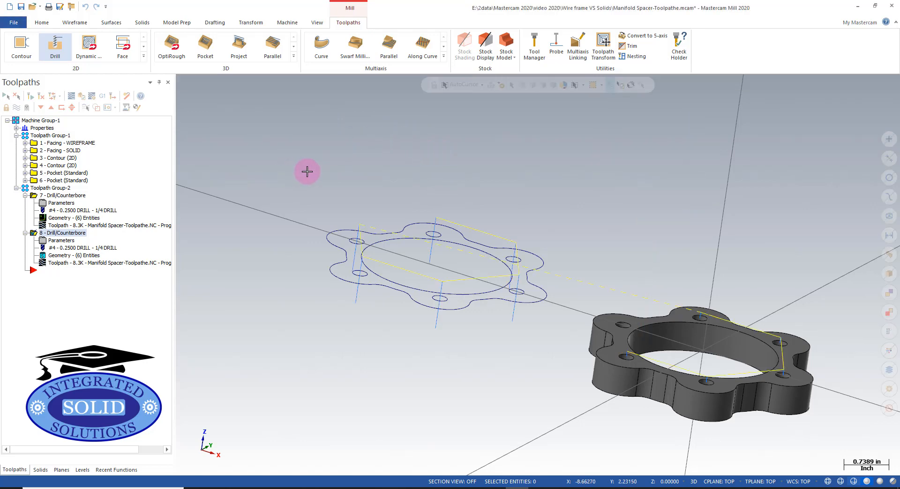
Step: Re-associate operation 8's depth to a point on the spacer's bottom edge and regenerate
double_click(68, 233)
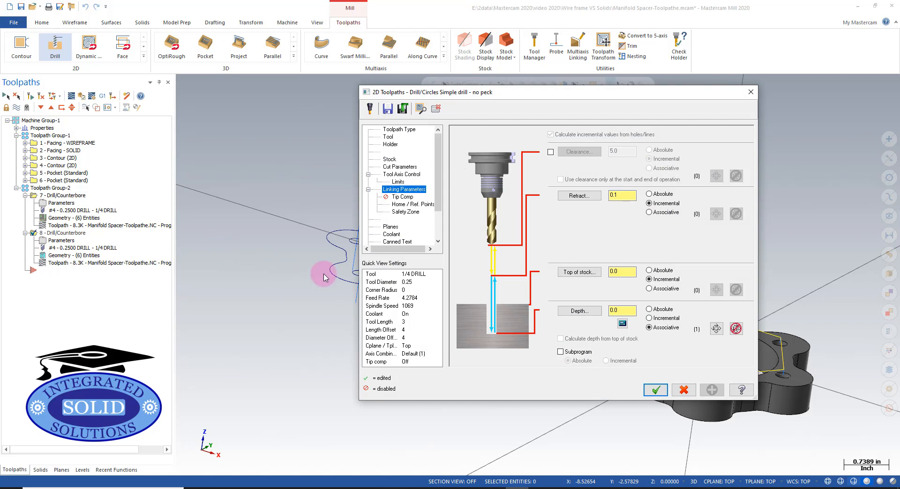
mouse_move(727, 342)
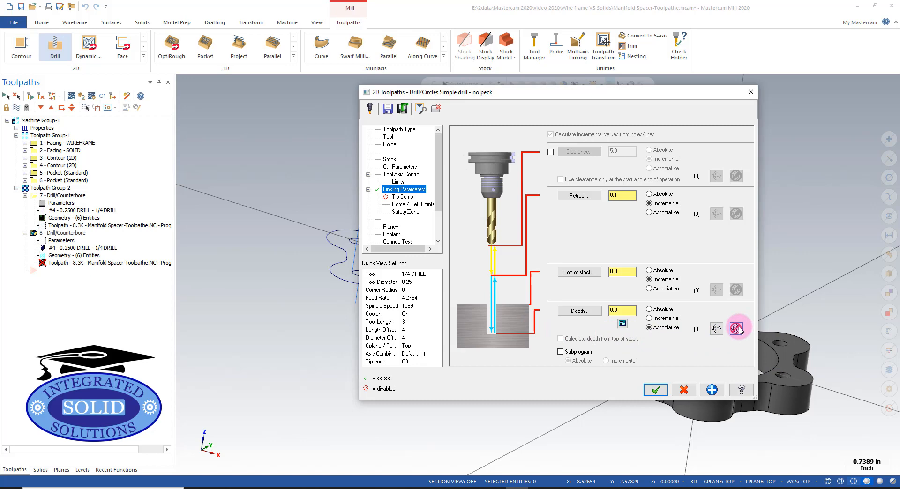
mouse_move(716, 333)
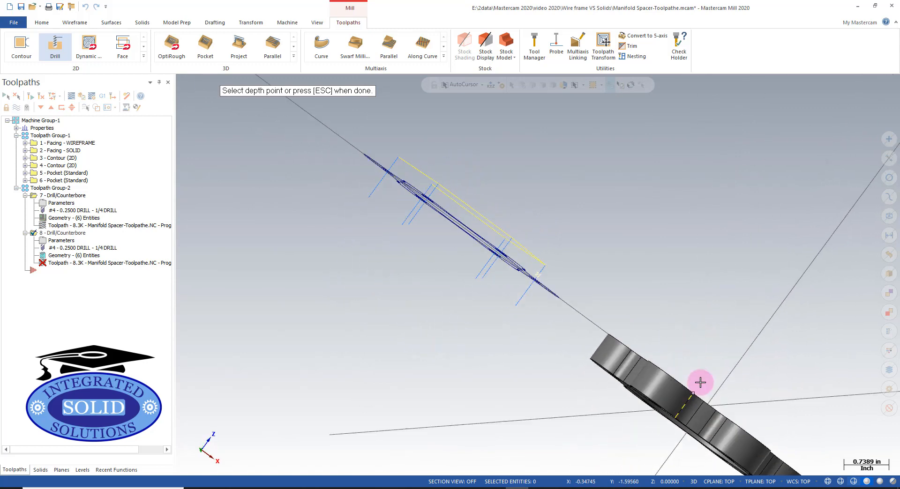
left_click(702, 383)
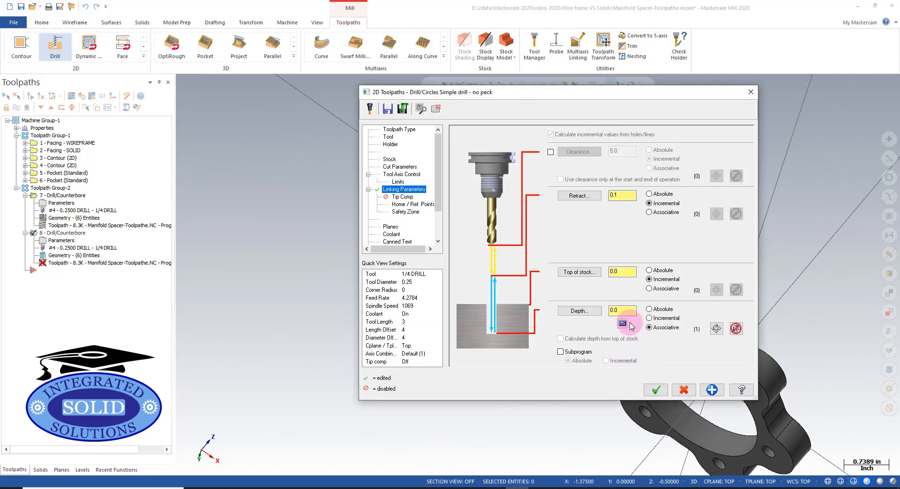
left_click(622, 311)
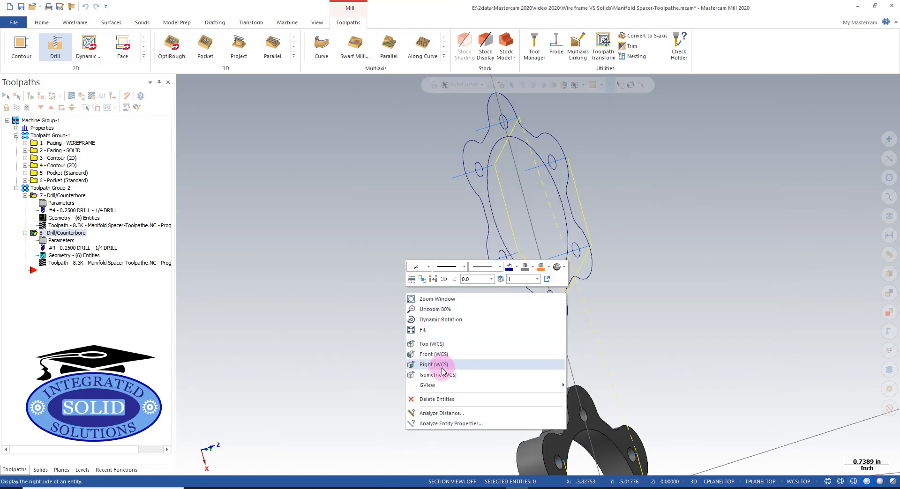
Step: From a right-side view, reselect operation 8's solid hole arcs so its geometry lists seven entities
left_click(438, 375)
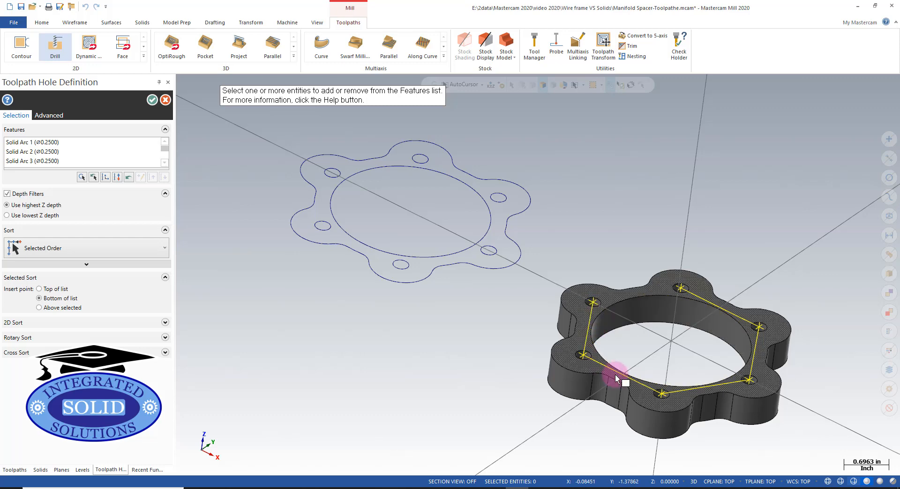
mouse_move(434, 285)
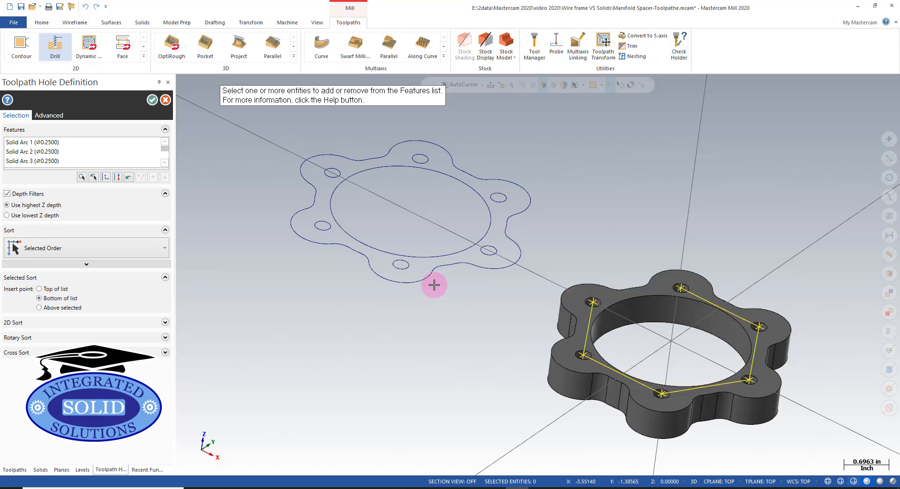
left_click(152, 99)
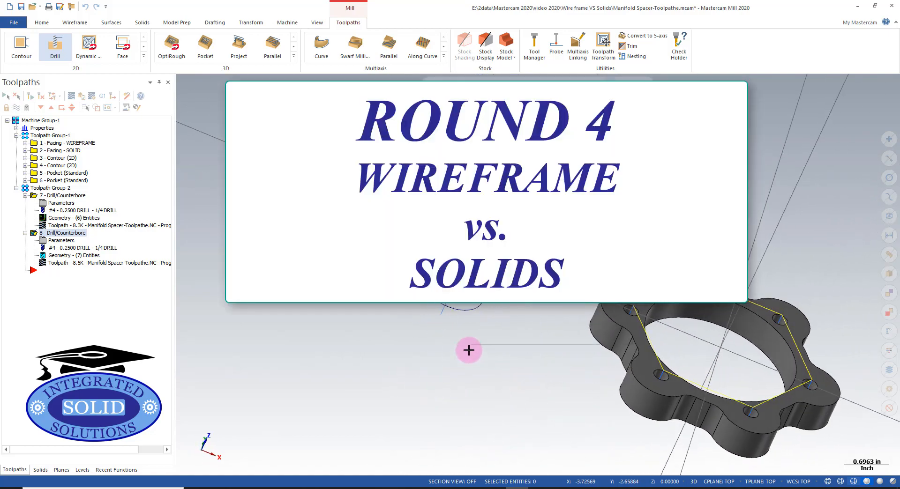
Step: Return the part display to Isometric (WCS) view
right_click(469, 349)
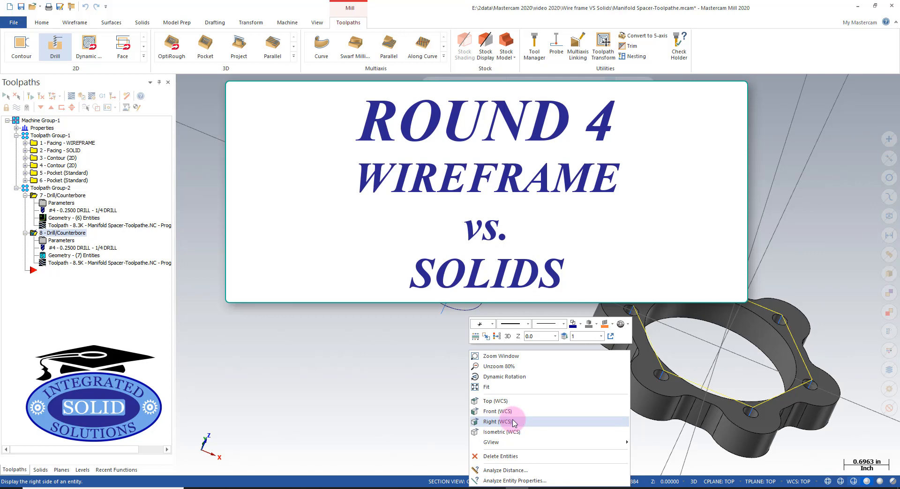
mouse_move(500, 433)
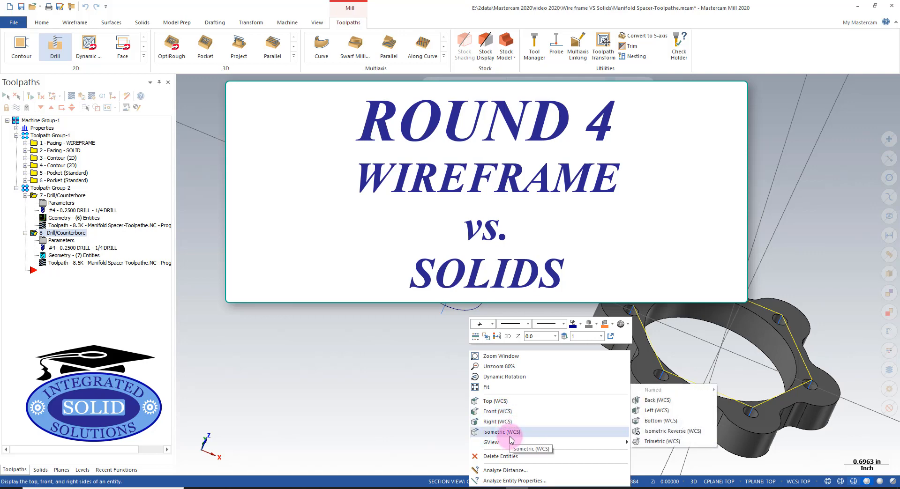
left_click(500, 432)
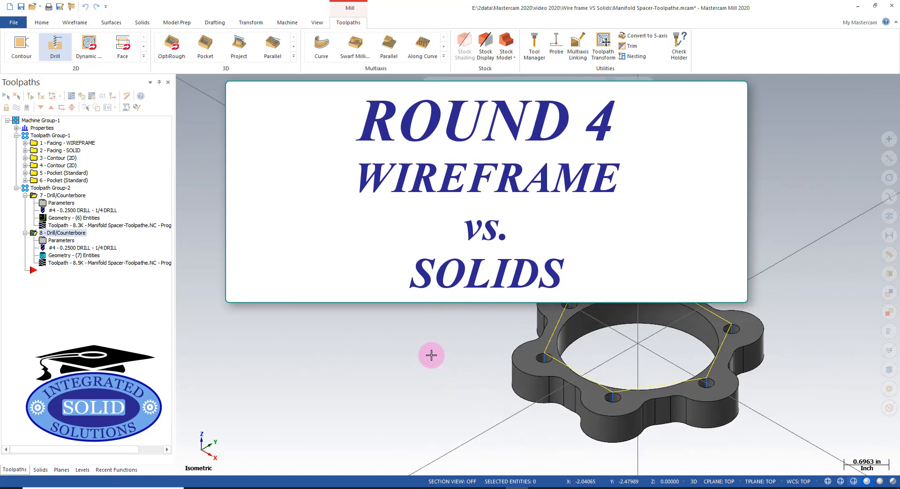